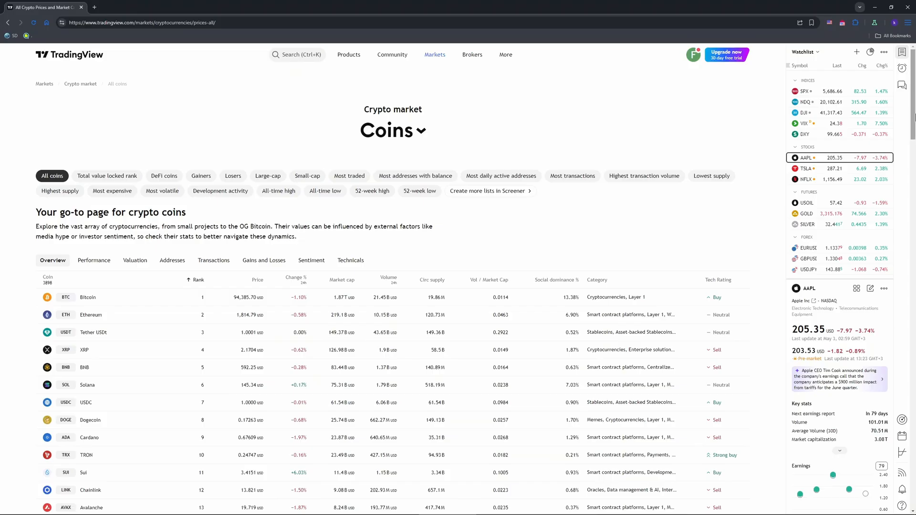
scroll("down", 3)
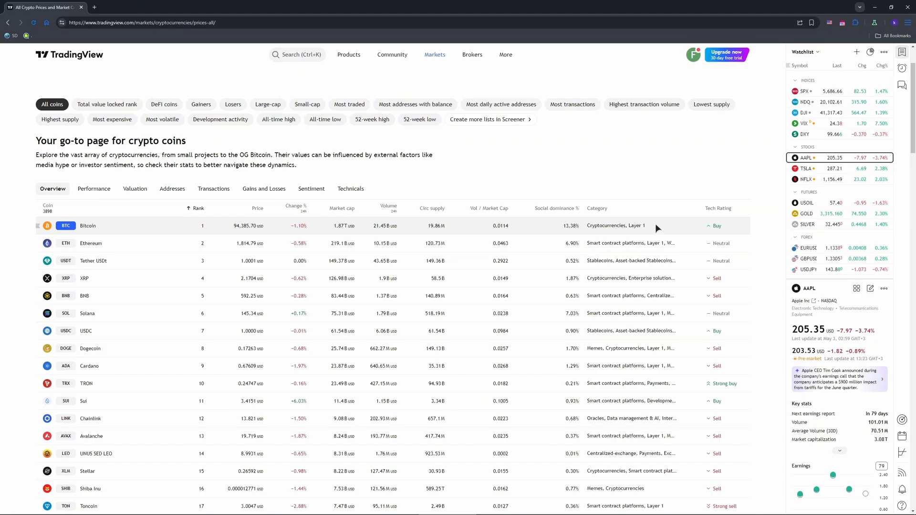
scroll("down", 3)
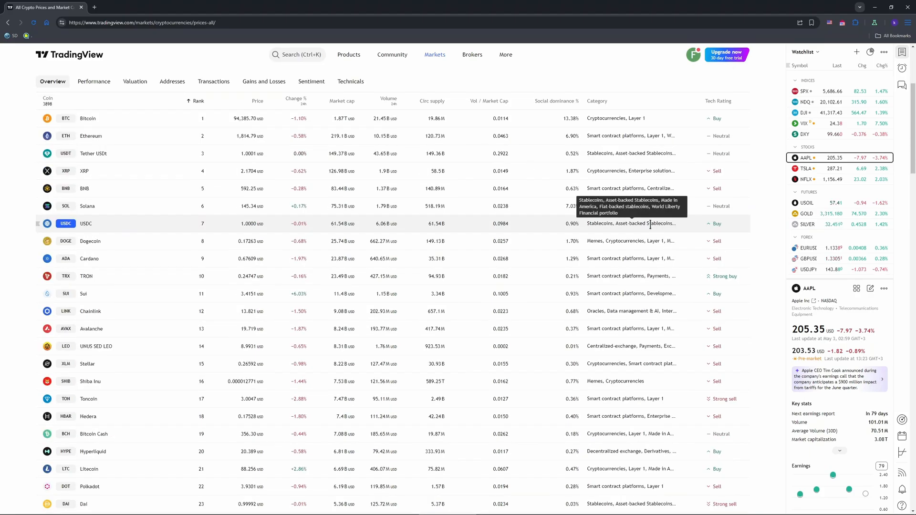
scroll("down", 3)
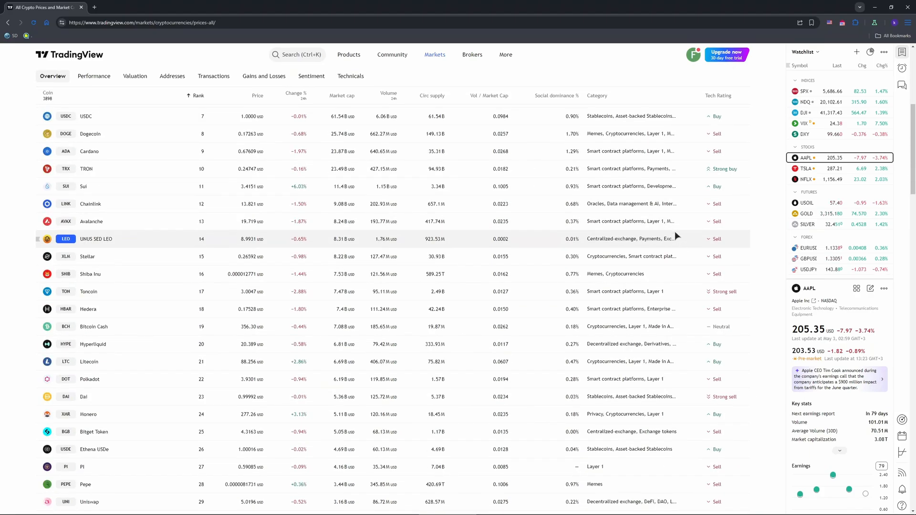
scroll("up", 3)
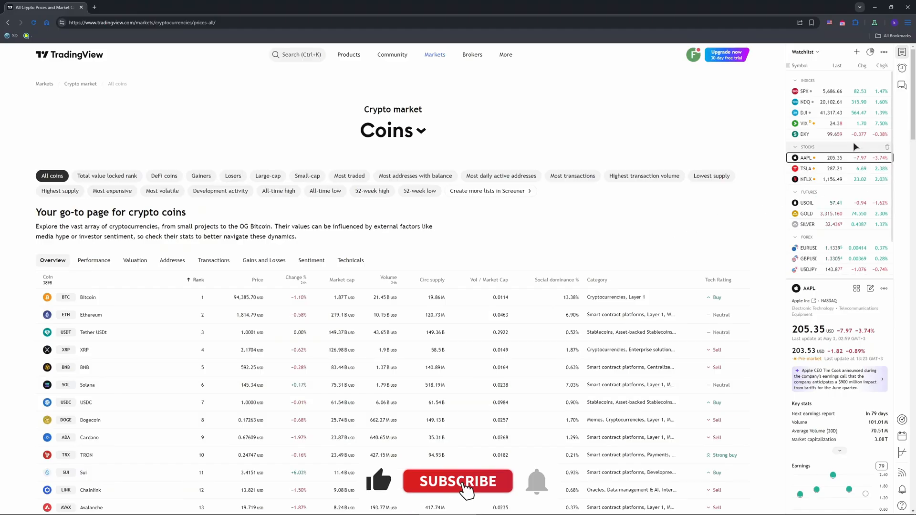
left_click(458, 481)
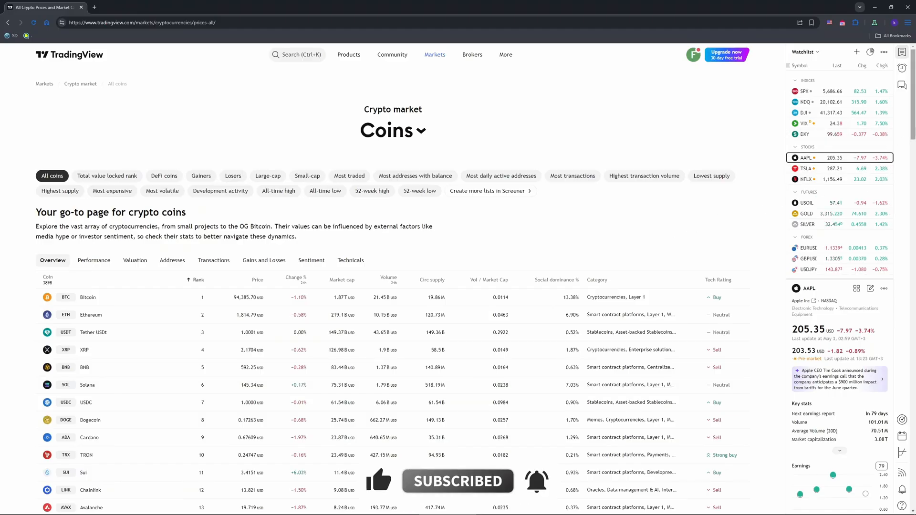